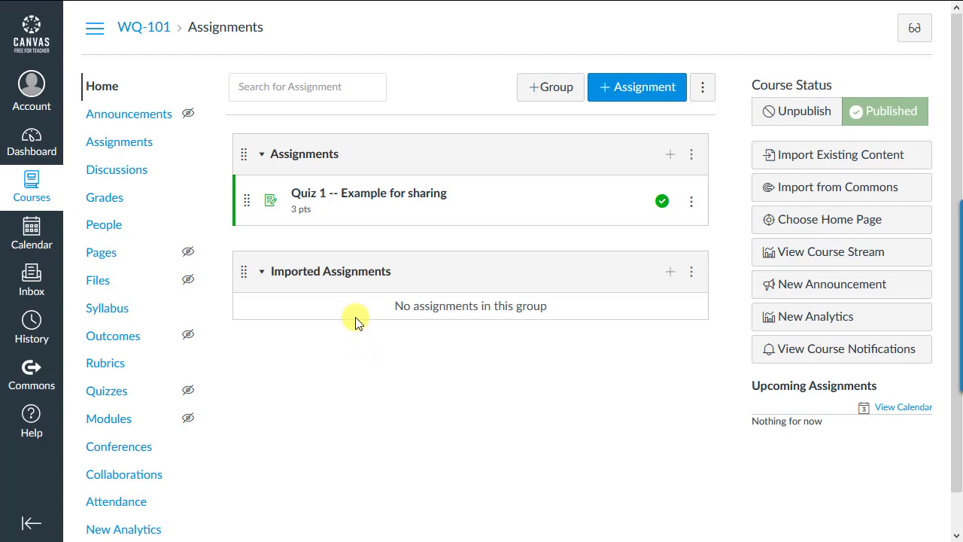
Step: View the Quiz 1 -- Example for sharing assignment's External Tool submission options
left_click(369, 192)
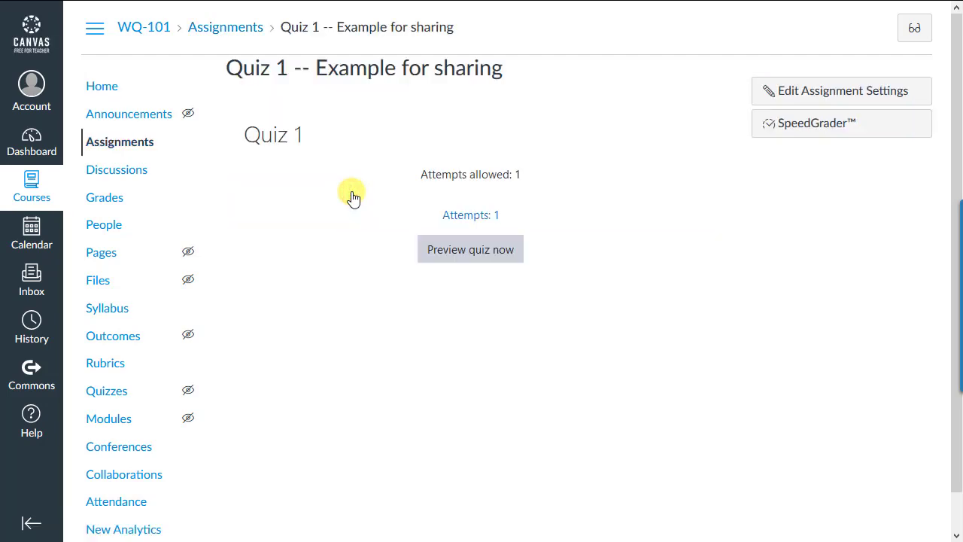
mouse_move(489, 188)
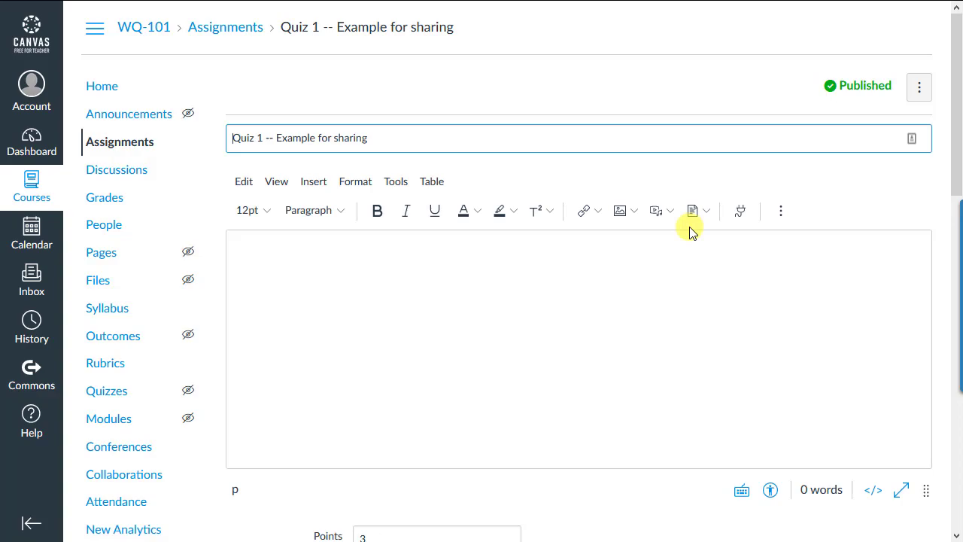
scroll("down", 3)
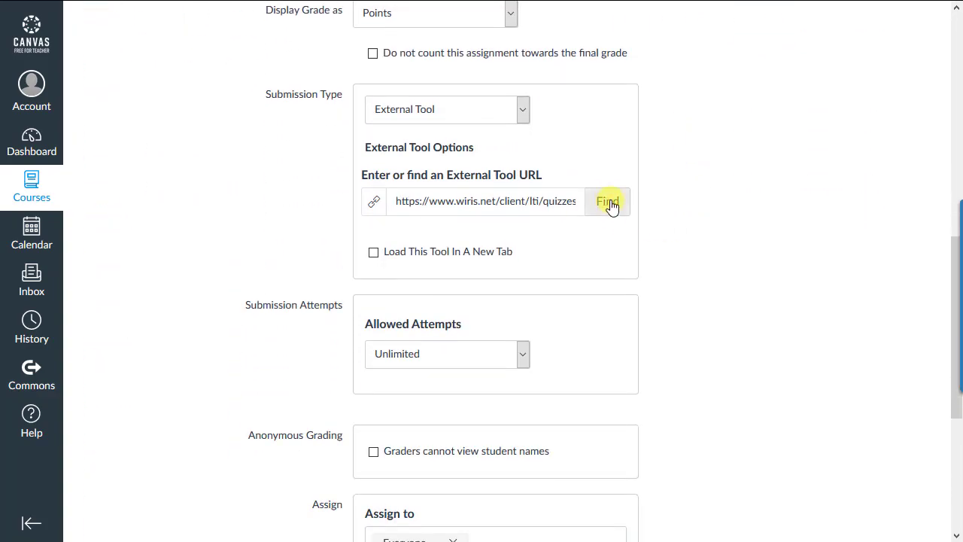
Step: Choose Wiris Quizzes as the external tool and launch its course in a new tab
left_click(608, 202)
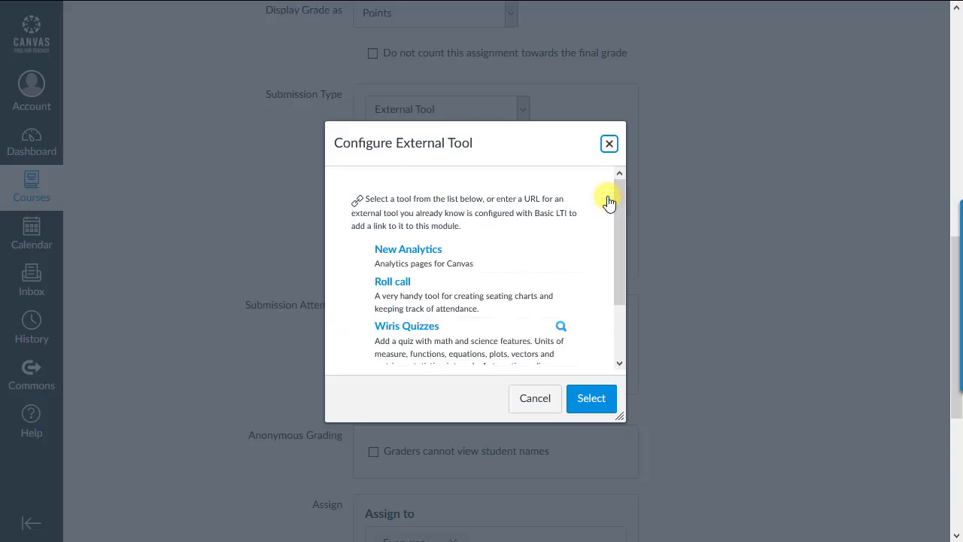
left_click(406, 325)
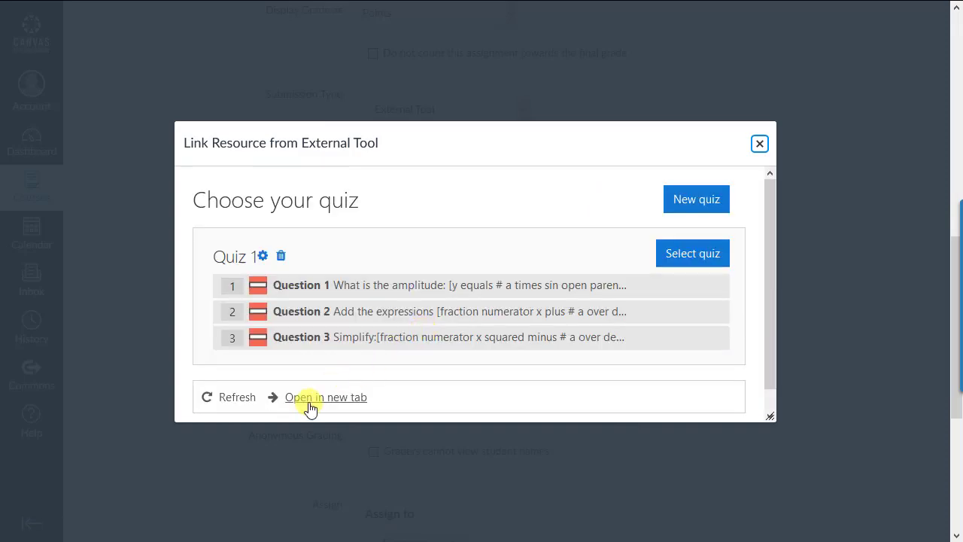
left_click(325, 397)
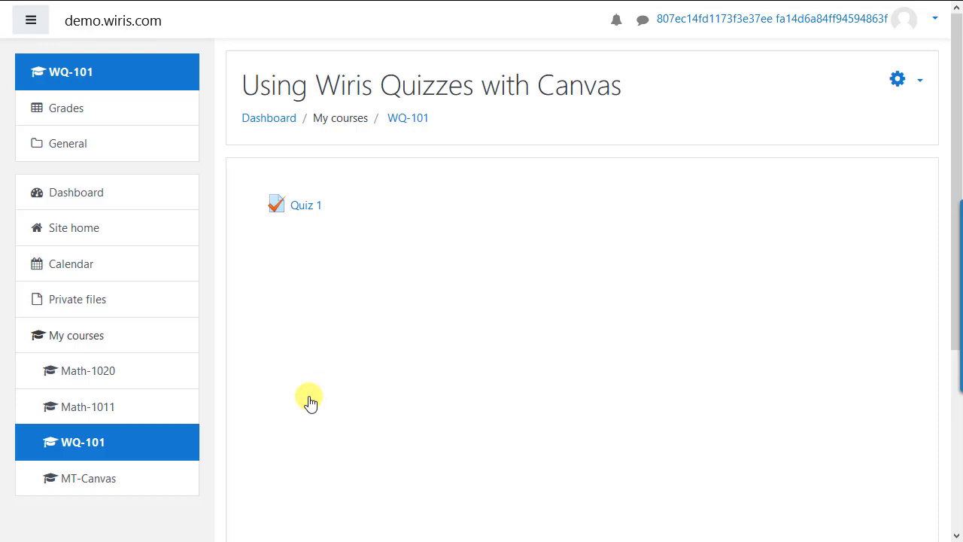
mouse_move(304, 205)
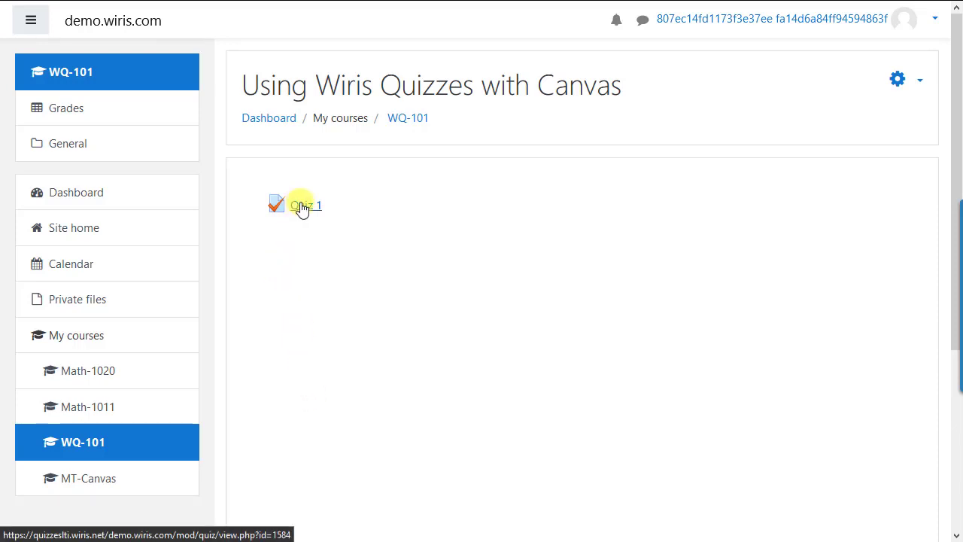
Step: Go into Quiz 1 in the WQ-101 course and show its administration menu
left_click(304, 204)
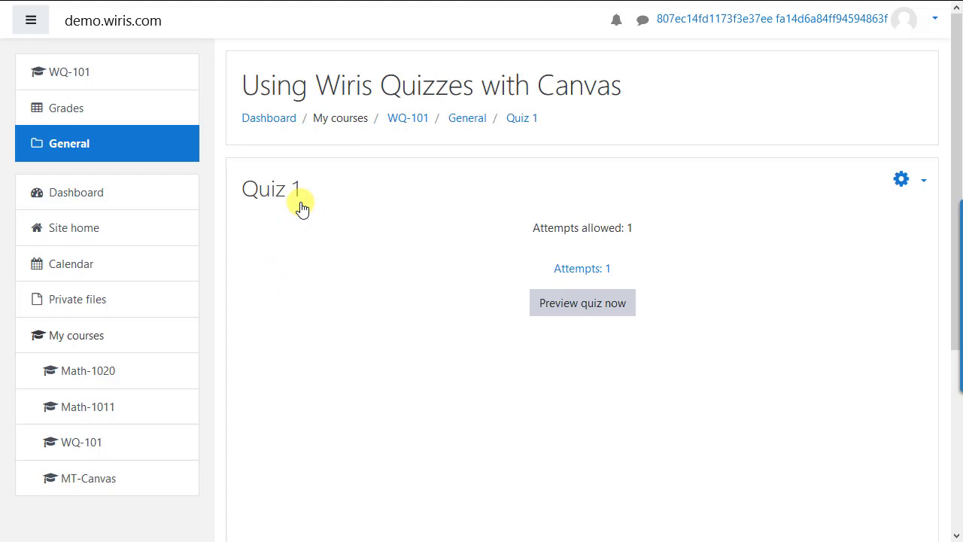
mouse_move(745, 175)
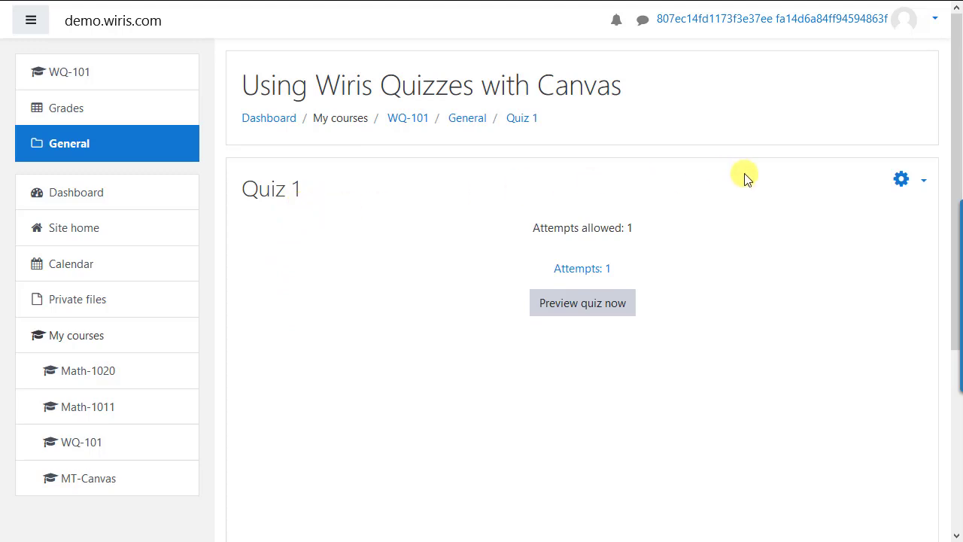
left_click(900, 179)
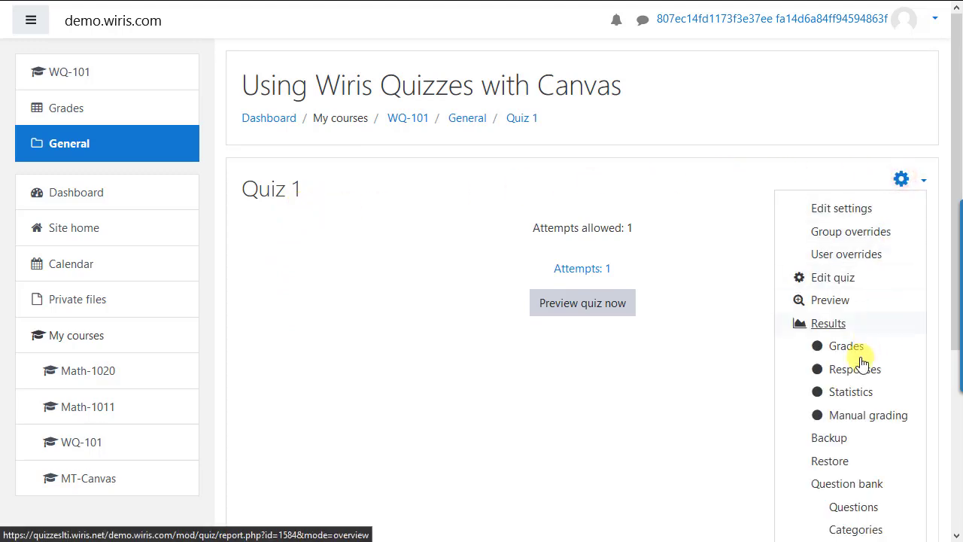
Step: Back up Quiz 1 with the default settings, jumping to the final step
left_click(827, 436)
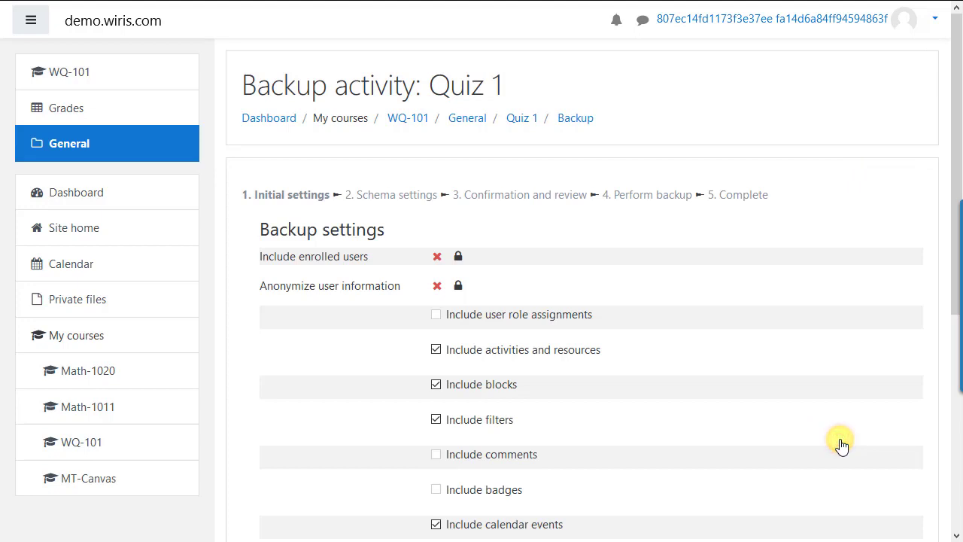
mouse_move(649, 415)
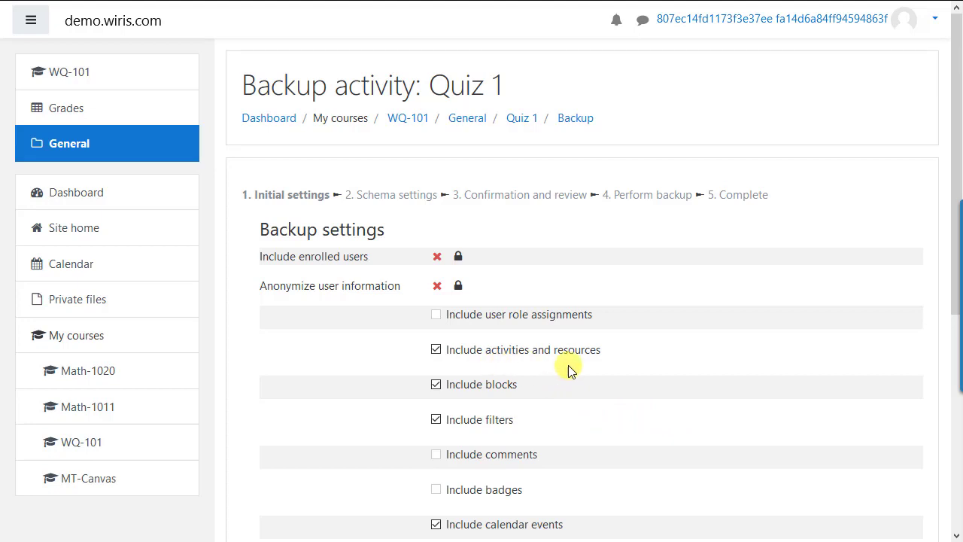
scroll("down", 3)
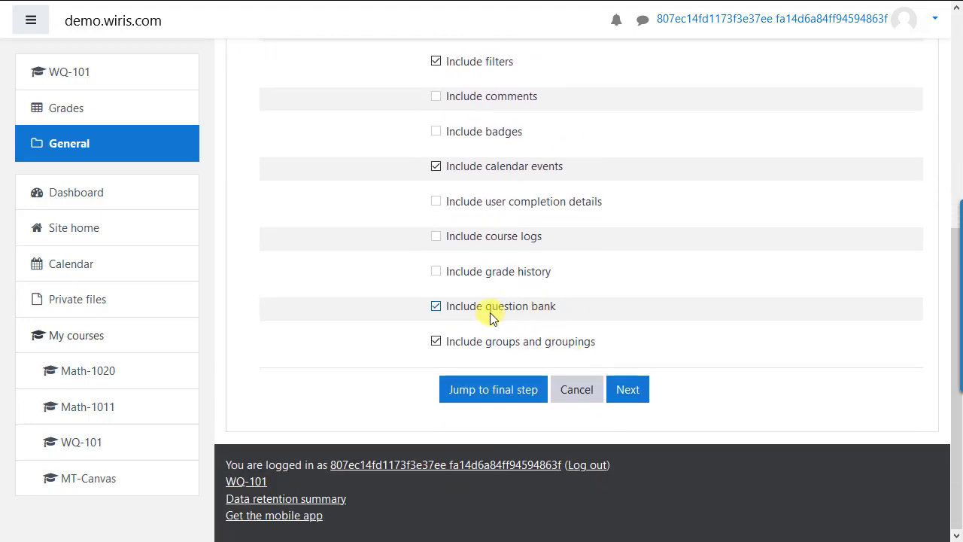
mouse_move(527, 330)
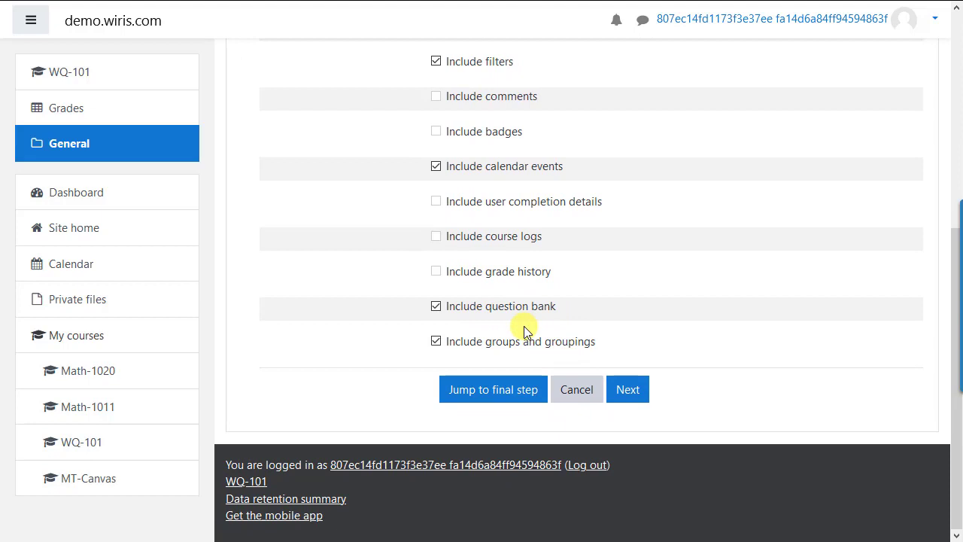
left_click(493, 388)
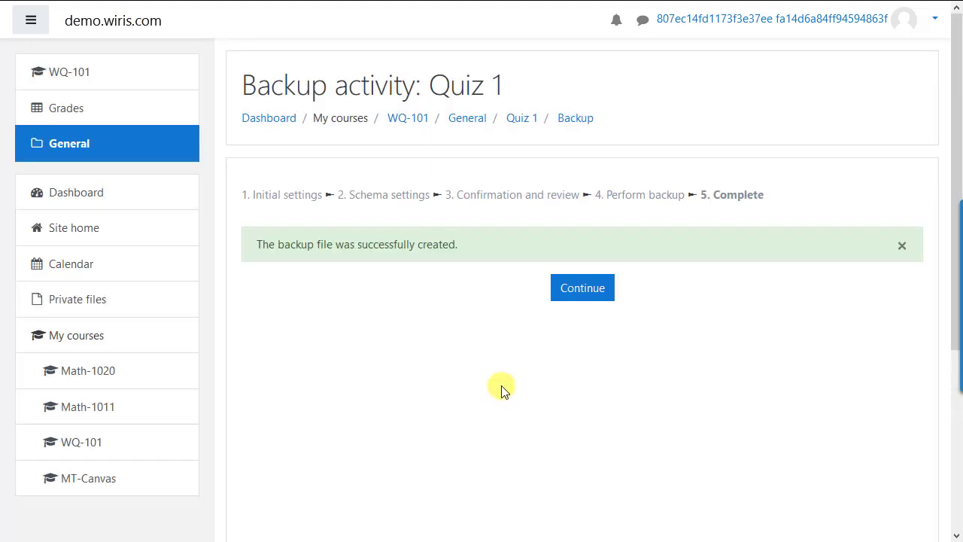
Step: Continue to the restore page listing the Quiz 1 backups in the user private backup area
left_click(582, 287)
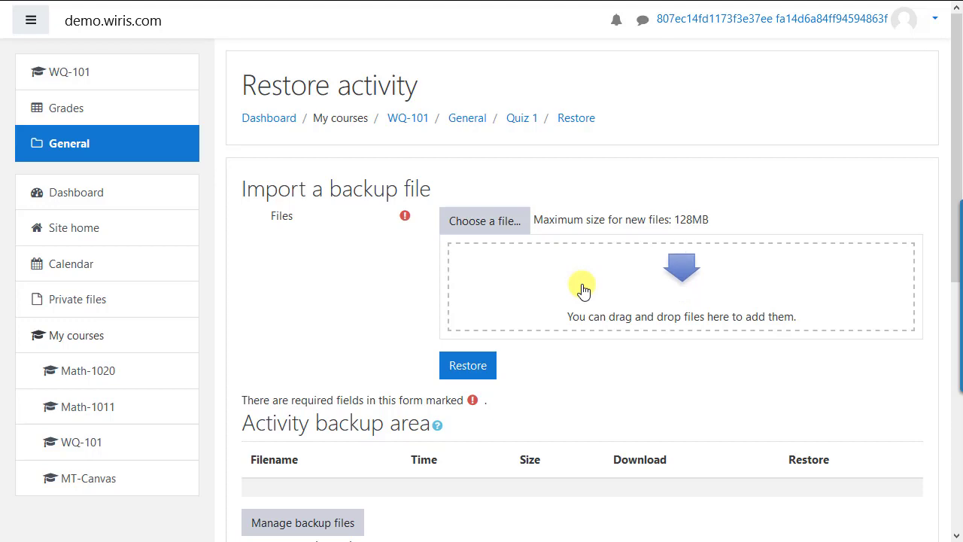
scroll("down", 3)
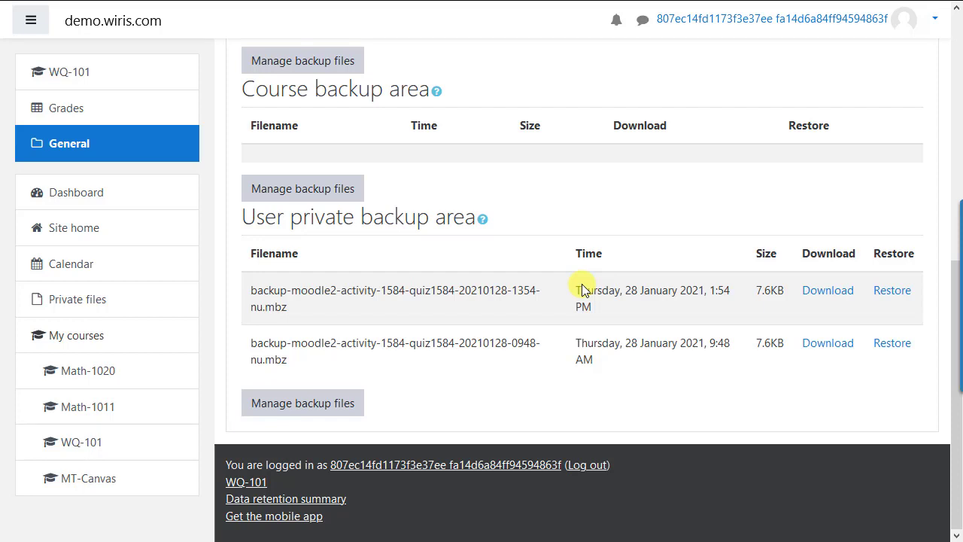
mouse_move(582, 290)
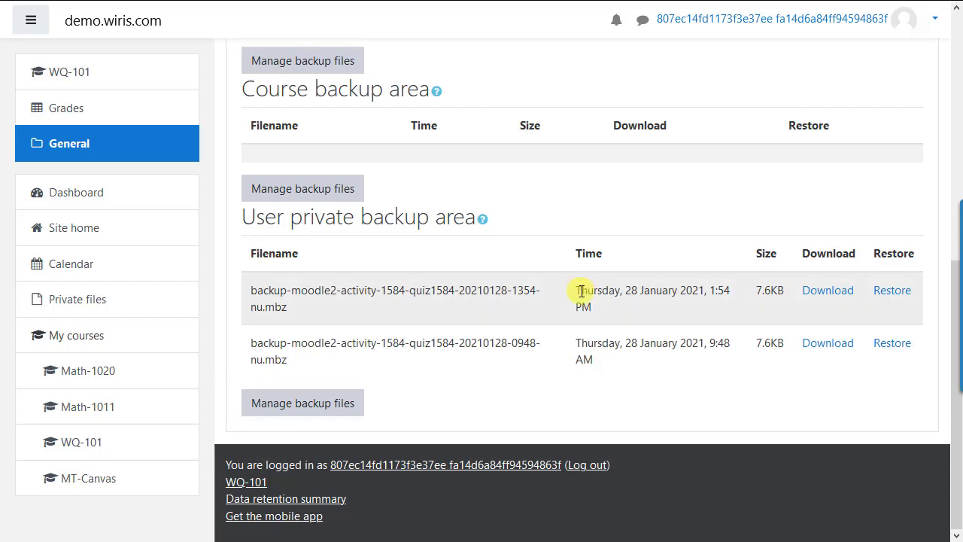
mouse_move(634, 316)
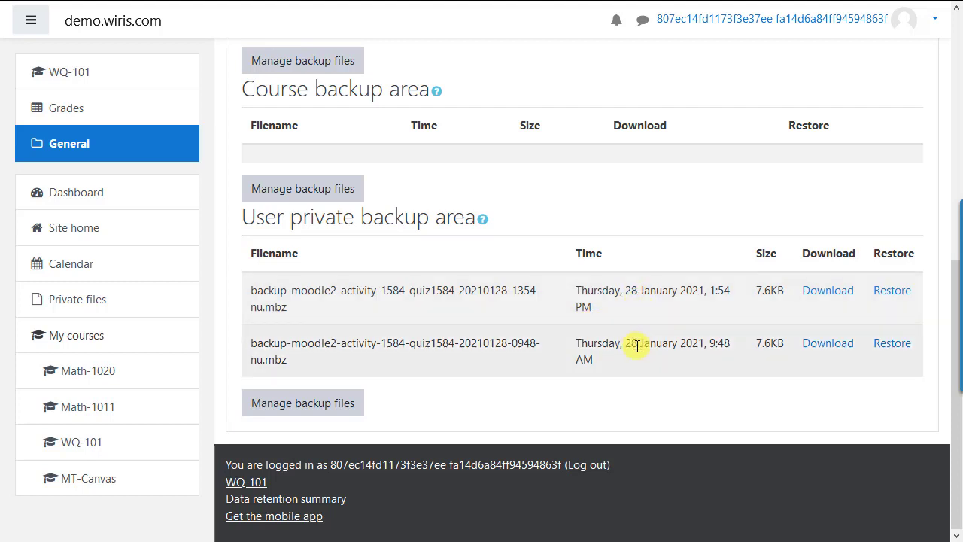
mouse_move(689, 310)
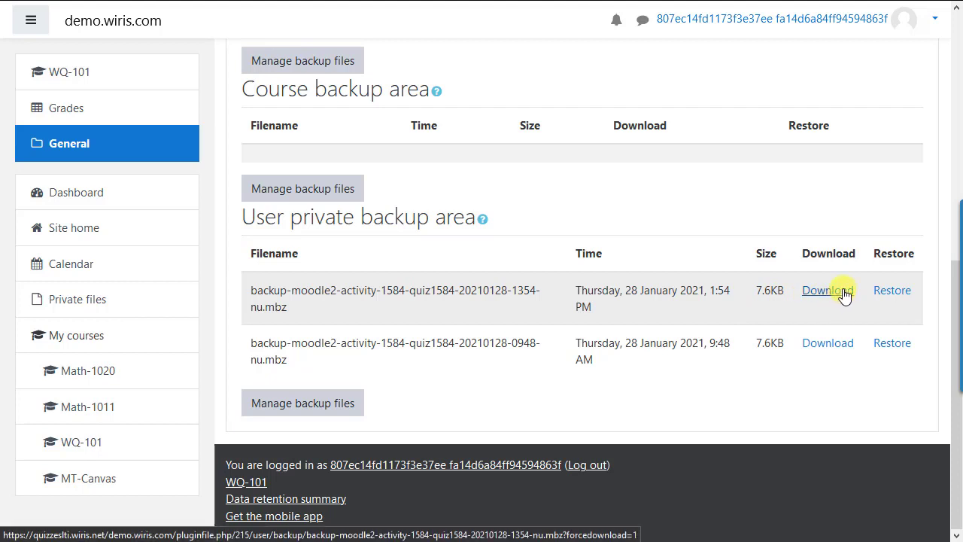
Step: Download the newest Quiz 1 backup file and save it with Firefox
left_click(827, 289)
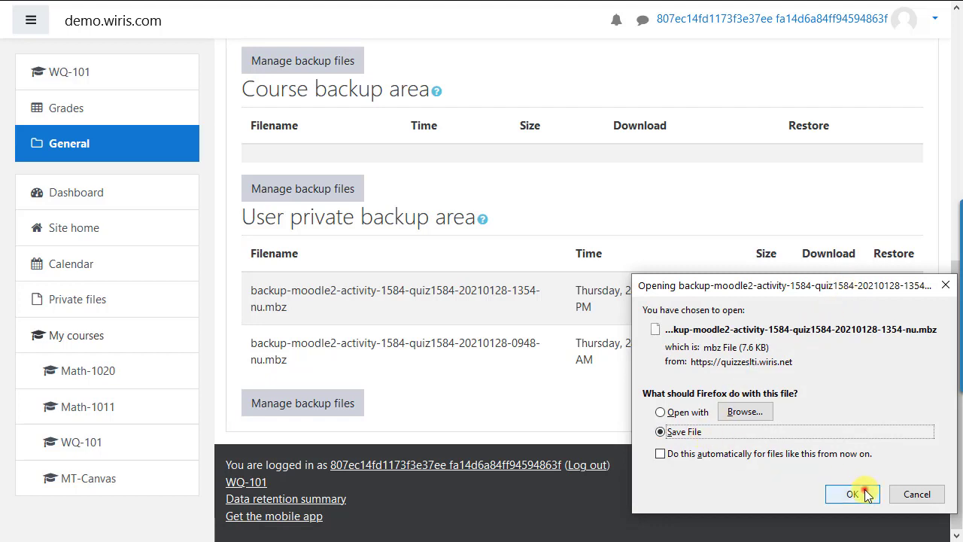
left_click(851, 493)
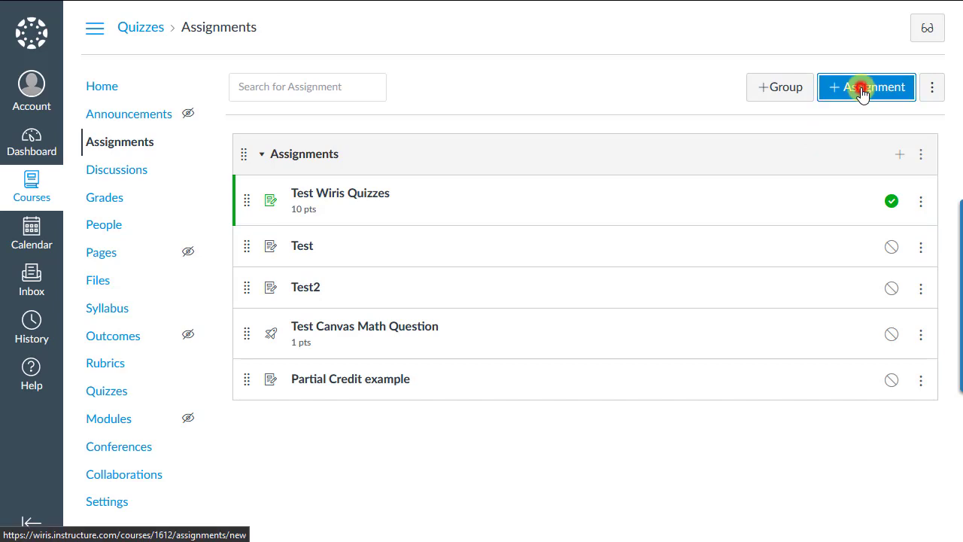
Step: Create a new assignment named 'Imported Quiz' with the description 'Something here'
left_click(867, 86)
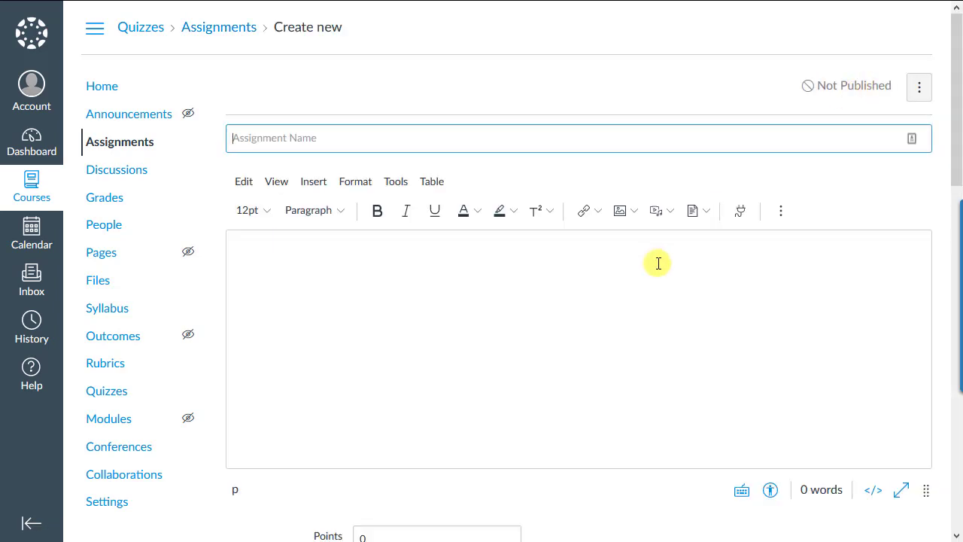
left_click(397, 138)
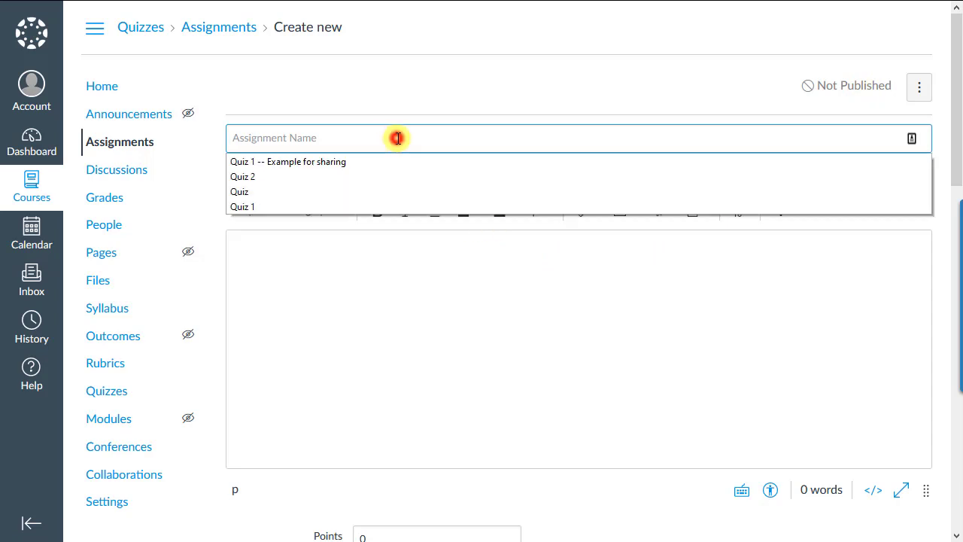
type("Imported Quiz")
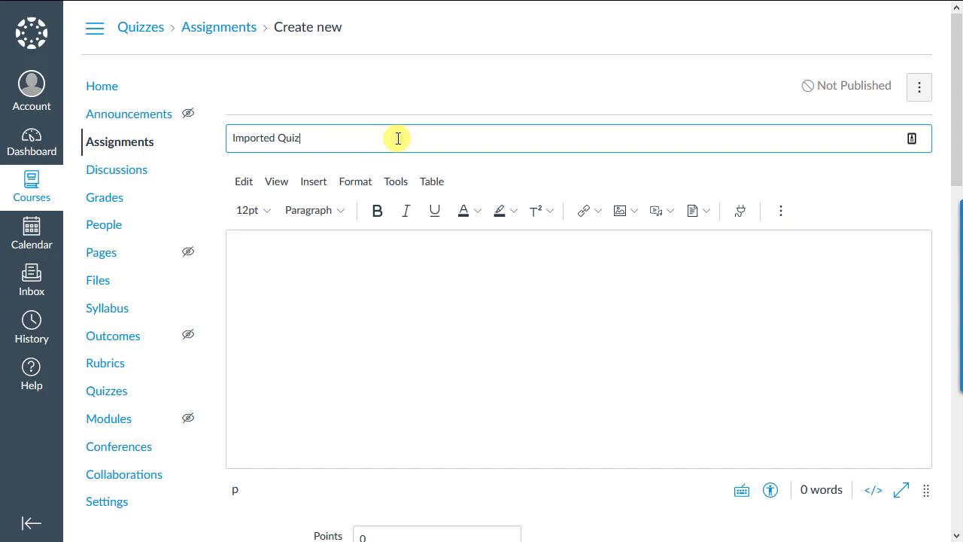
type("Something here")
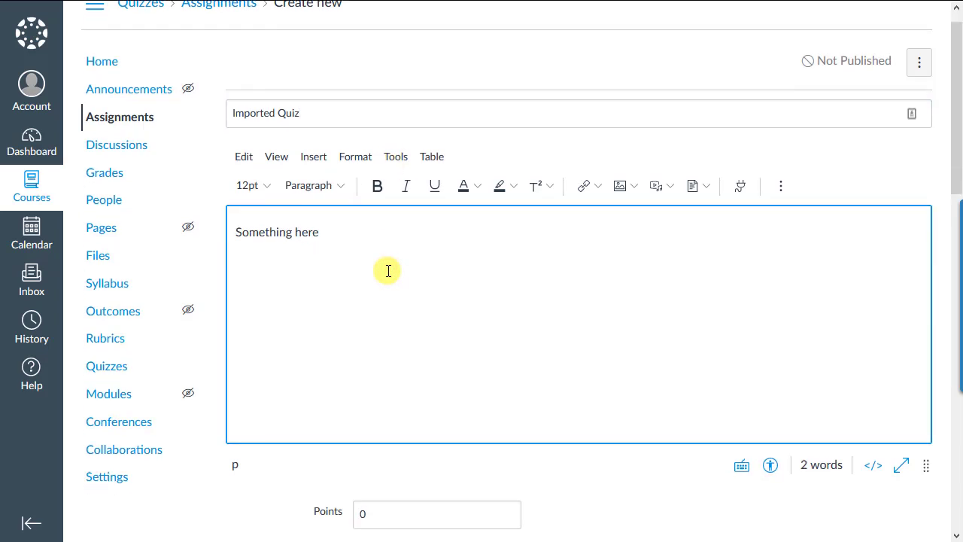
Step: Set Imported Quiz's submission type to External Tool and list the configurable tools
scroll("down", 3)
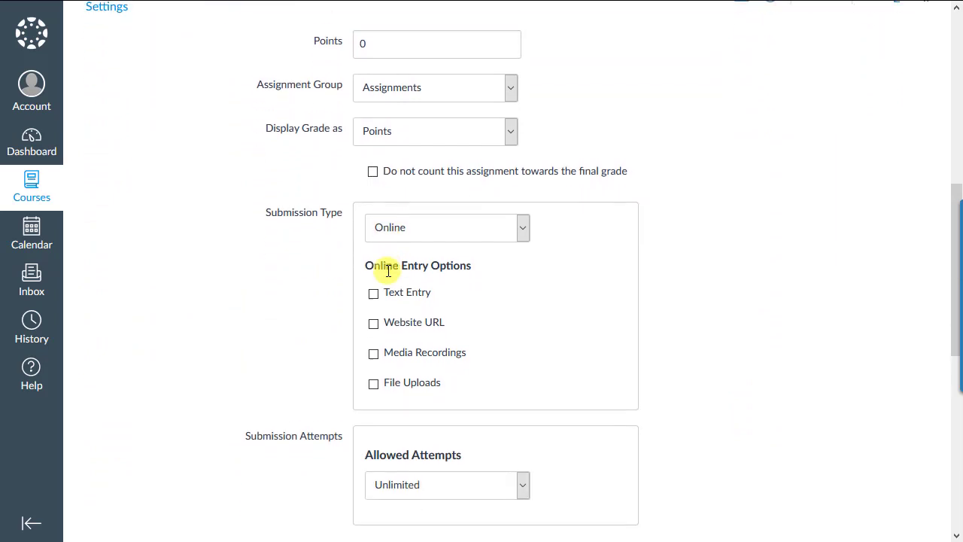
scroll("down", 3)
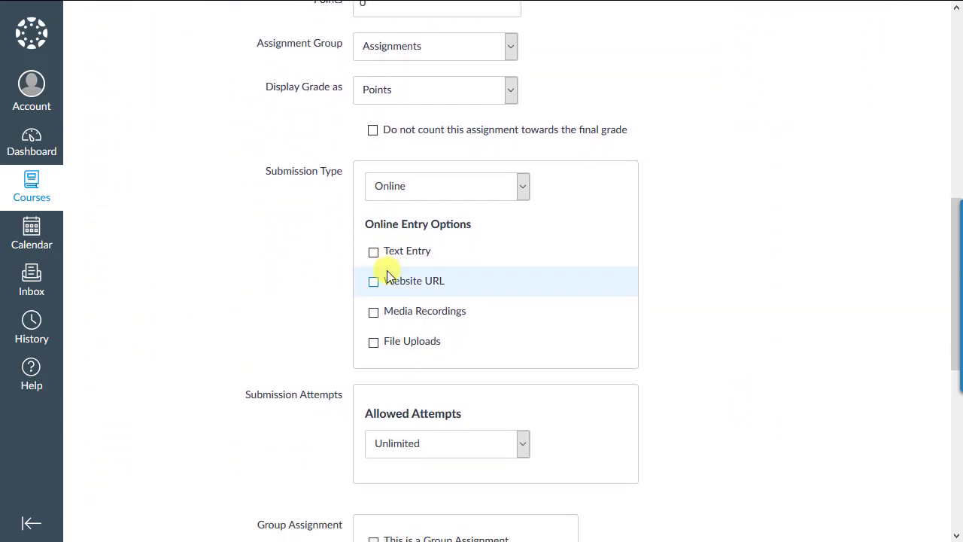
mouse_move(524, 186)
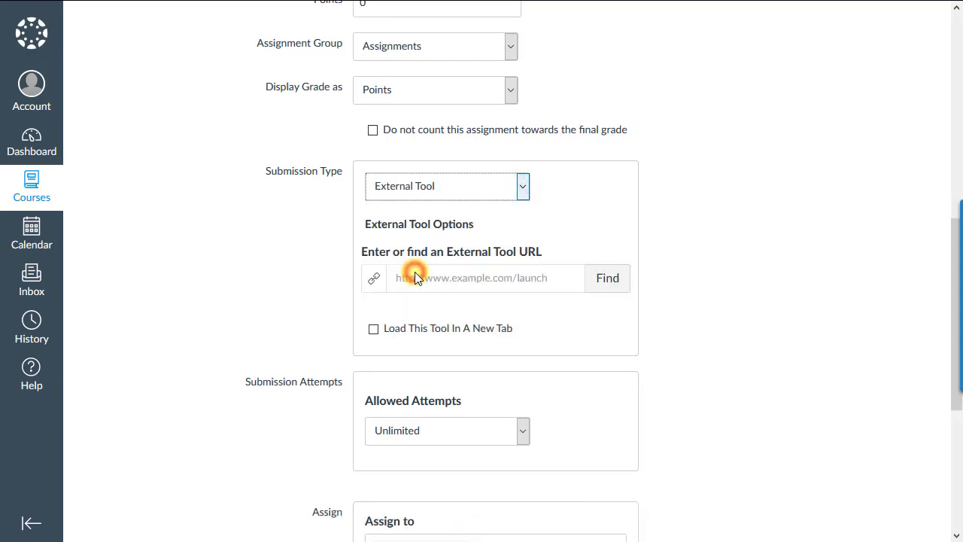
left_click(608, 277)
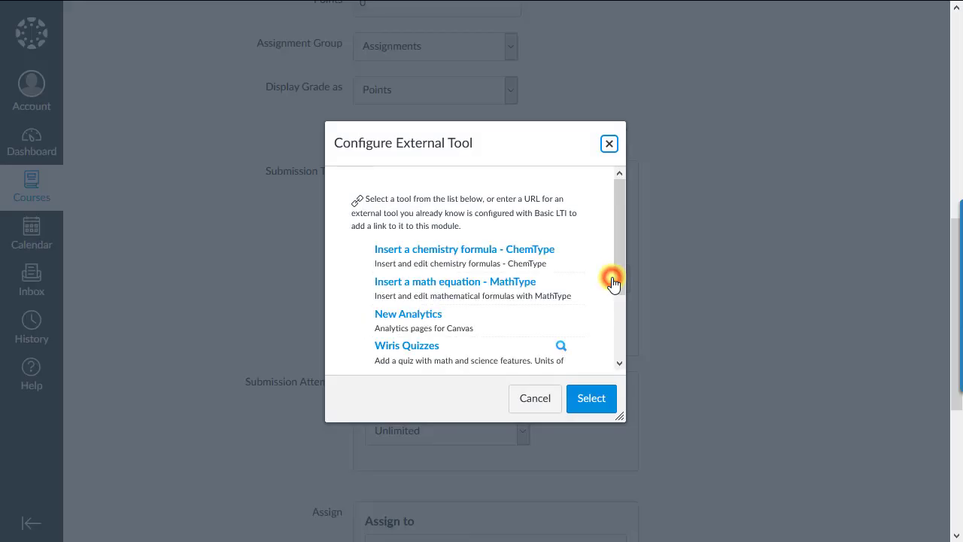
Step: Select Wiris Quizzes, whose chooser reports no quizzes in this course yet
left_click(406, 344)
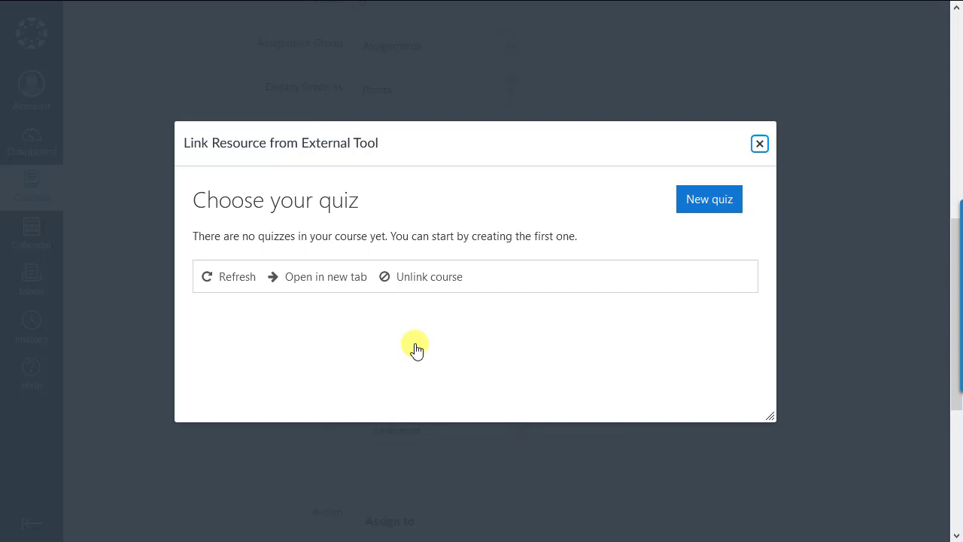
mouse_move(340, 277)
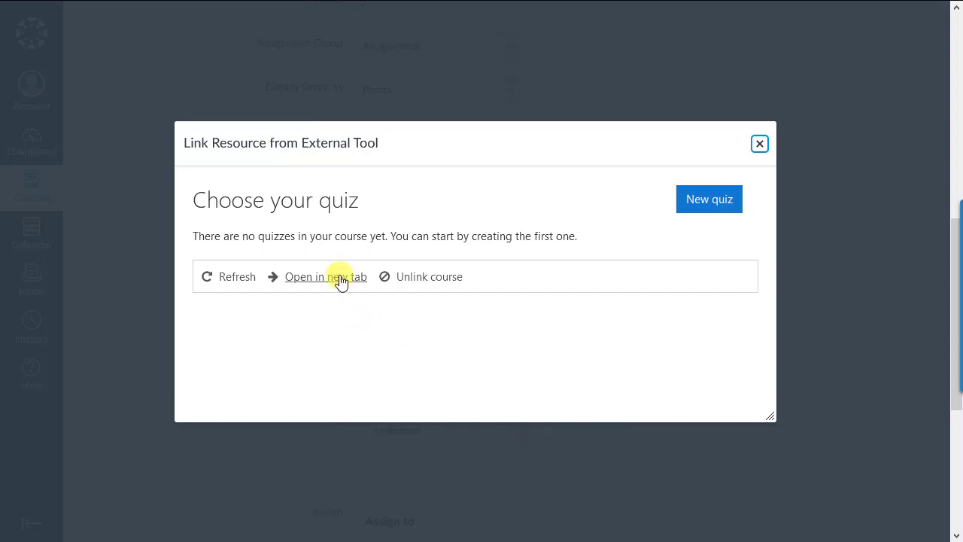
Step: Launch the empty Wiris course in a new tab and go to its Restore page
left_click(324, 277)
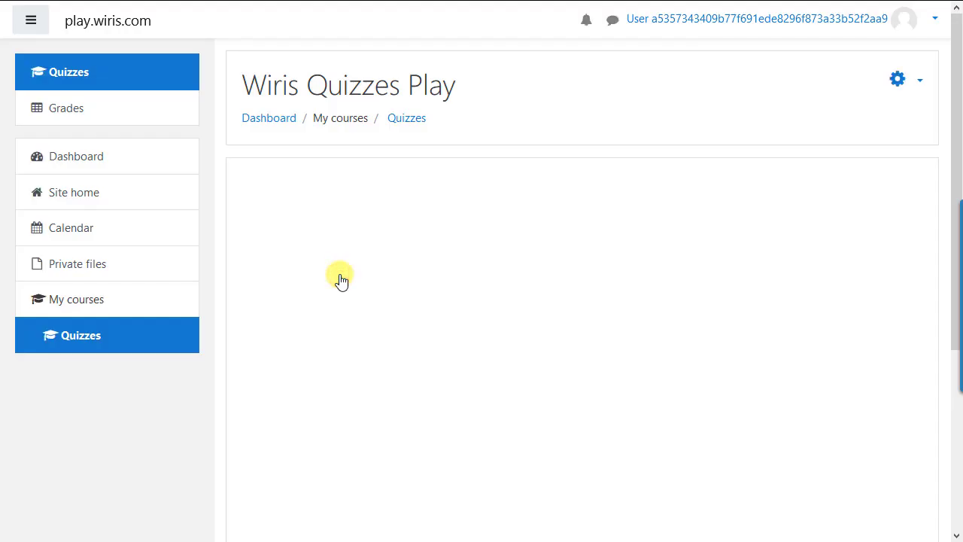
mouse_move(929, 108)
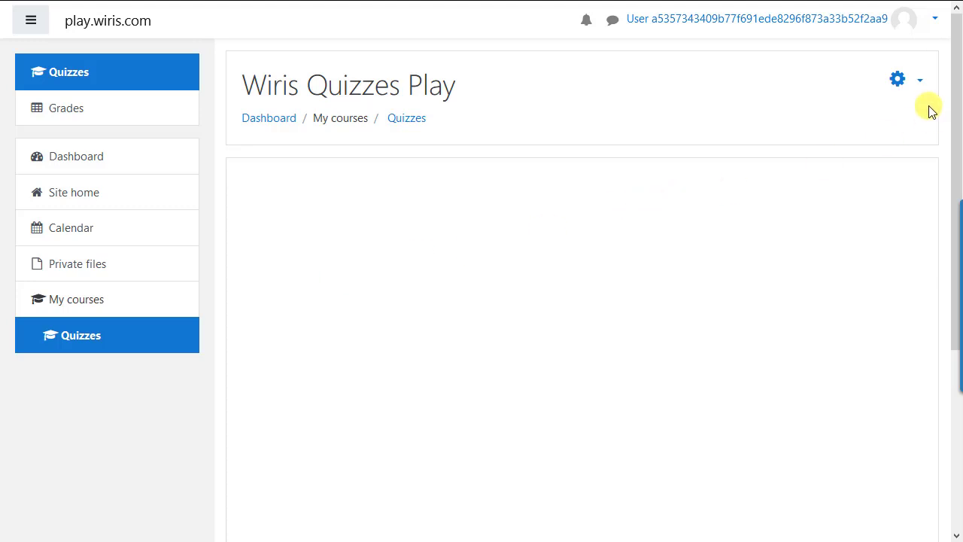
left_click(896, 79)
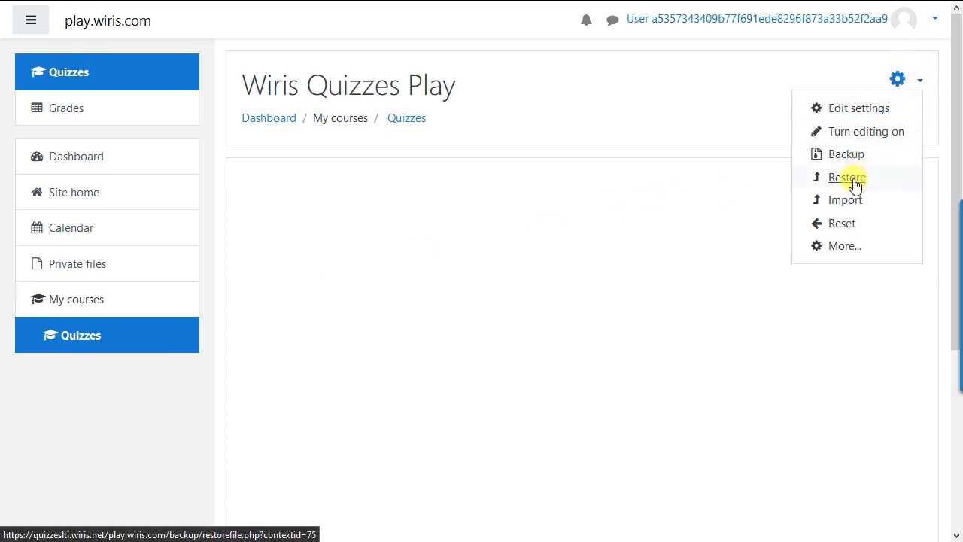
left_click(845, 177)
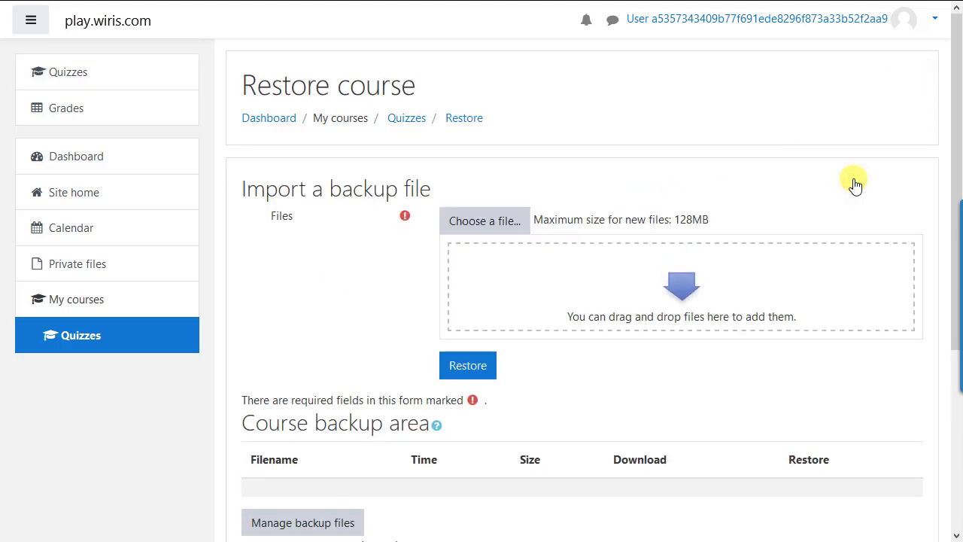
mouse_move(837, 214)
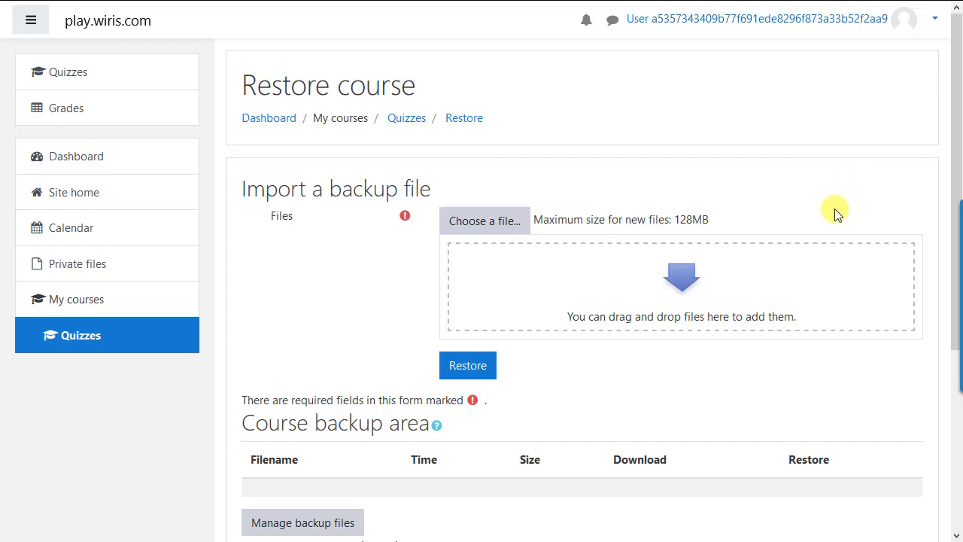
Step: Reach the private backup file manager under User private backup area, still empty
scroll("down", 3)
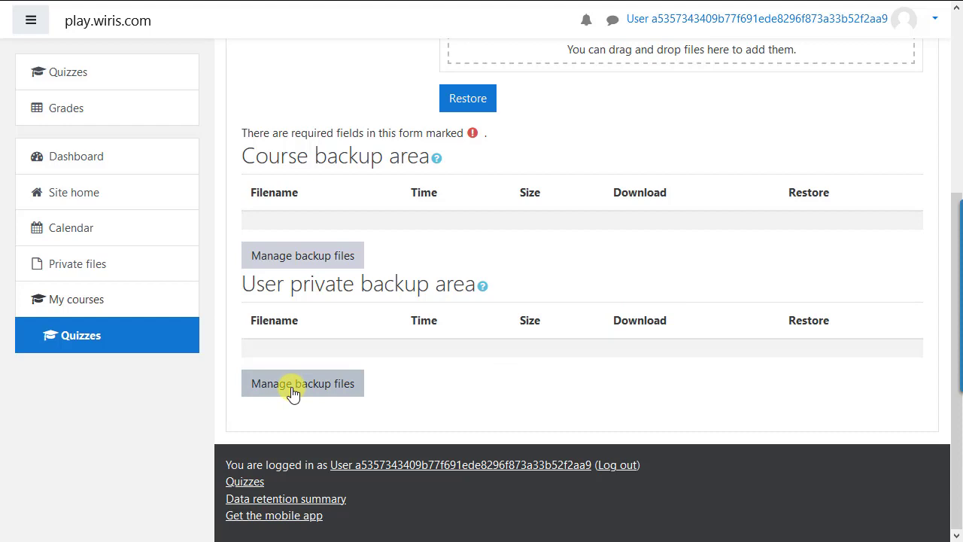
left_click(303, 384)
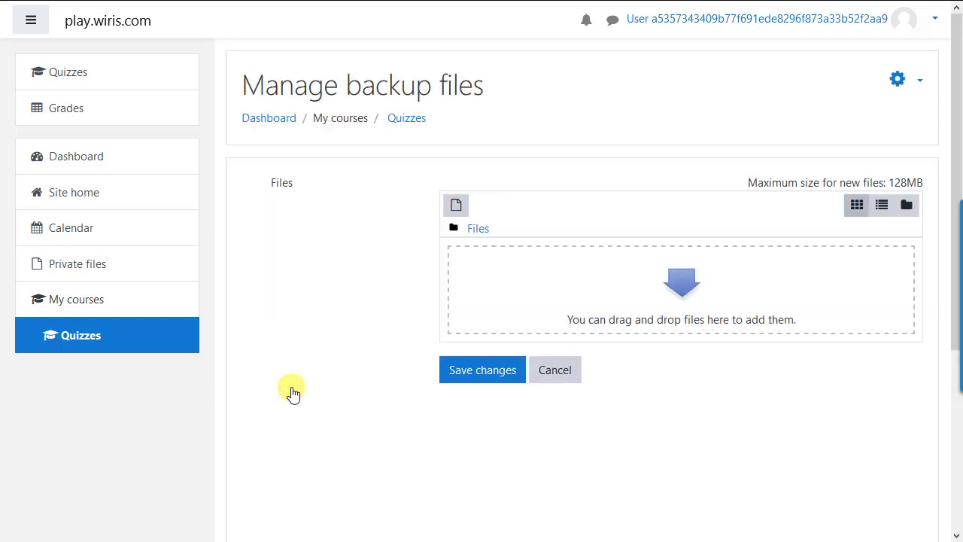
mouse_move(296, 384)
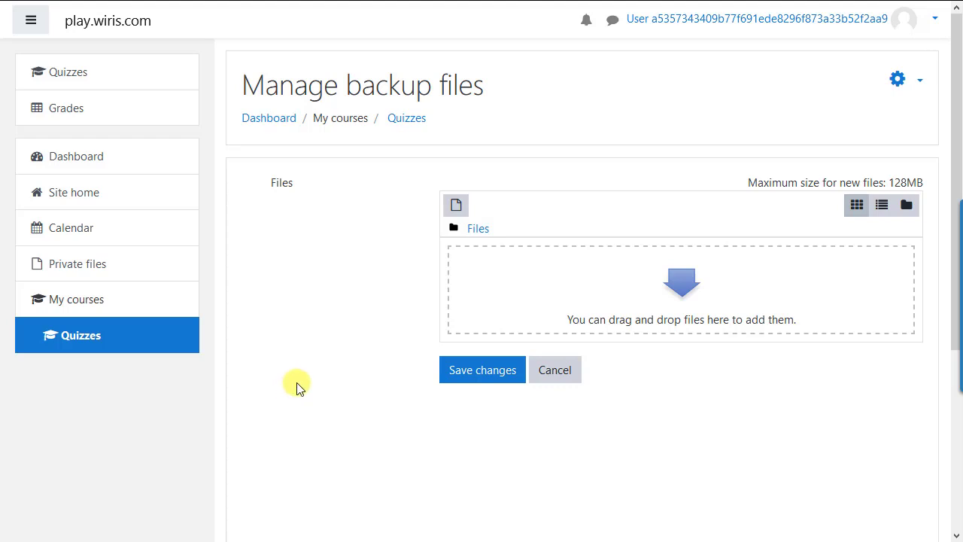
Step: Choose the downloaded Quiz 1 .mbz backup from Downloads as the new file
left_click(456, 205)
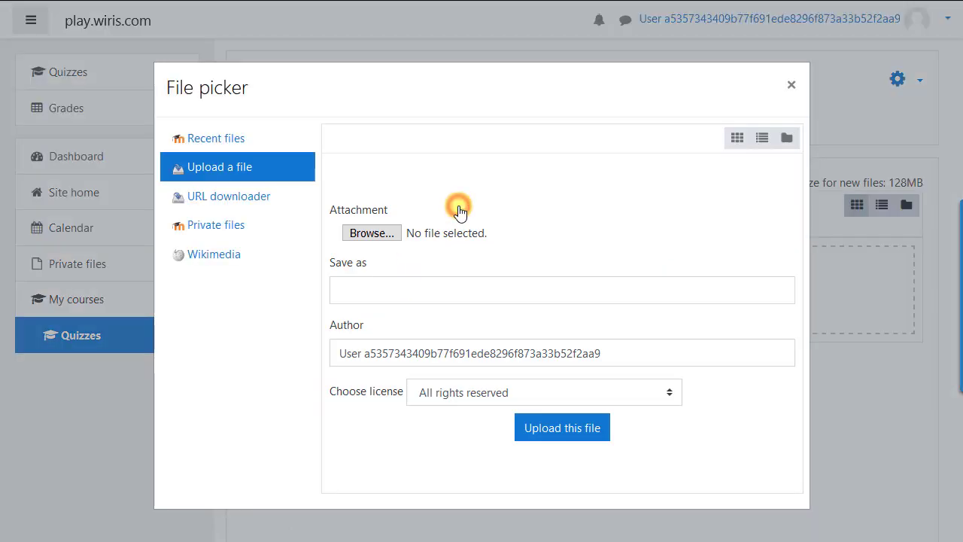
left_click(370, 231)
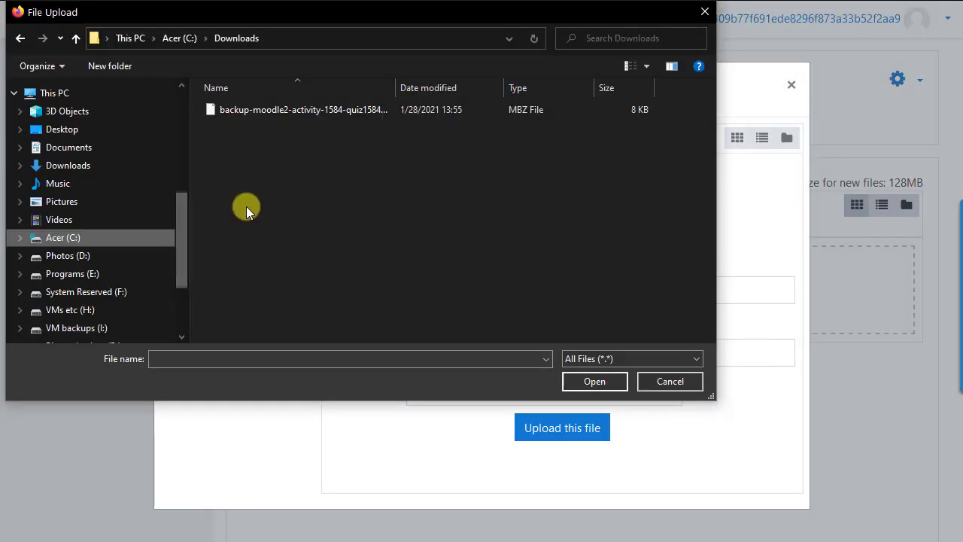
left_click(304, 109)
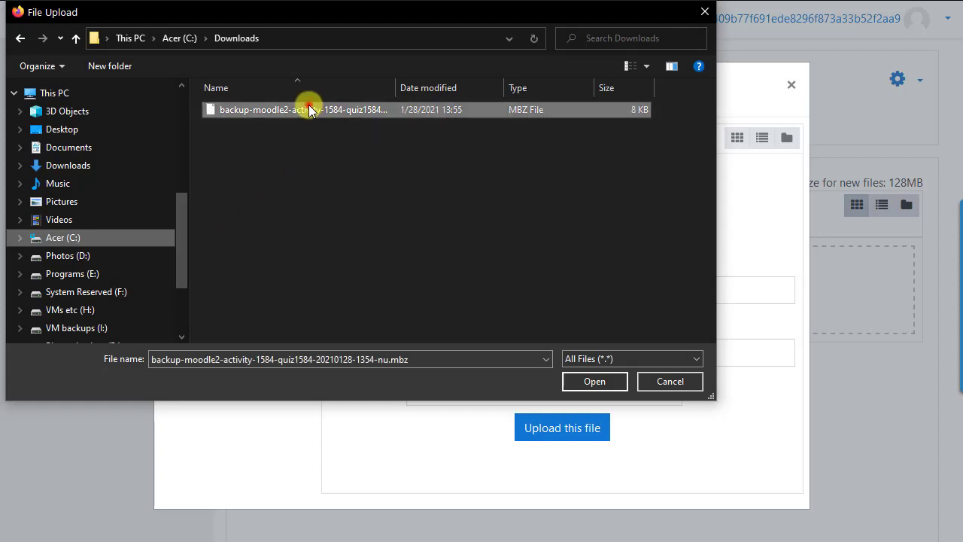
left_click(593, 381)
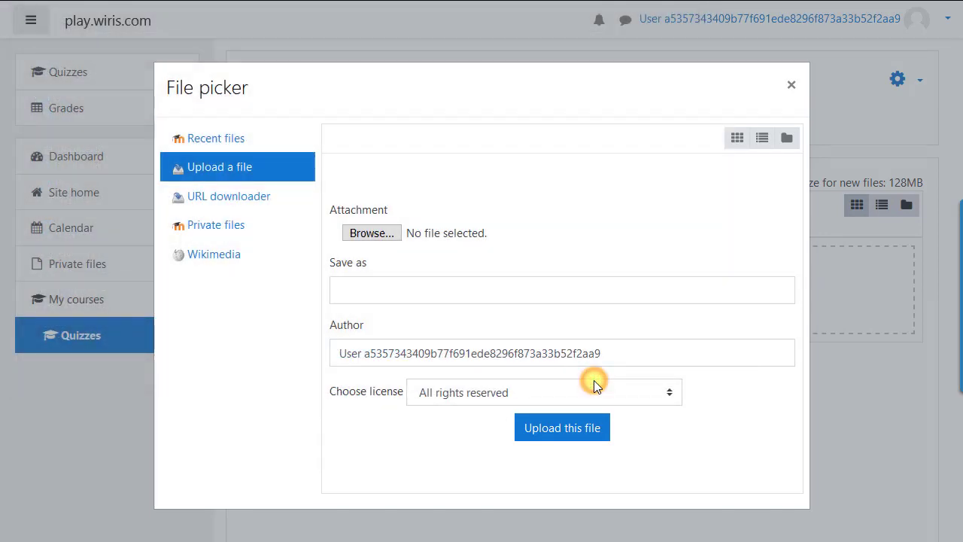
Step: Upload the chosen backup and save it among the private backup files
left_click(563, 428)
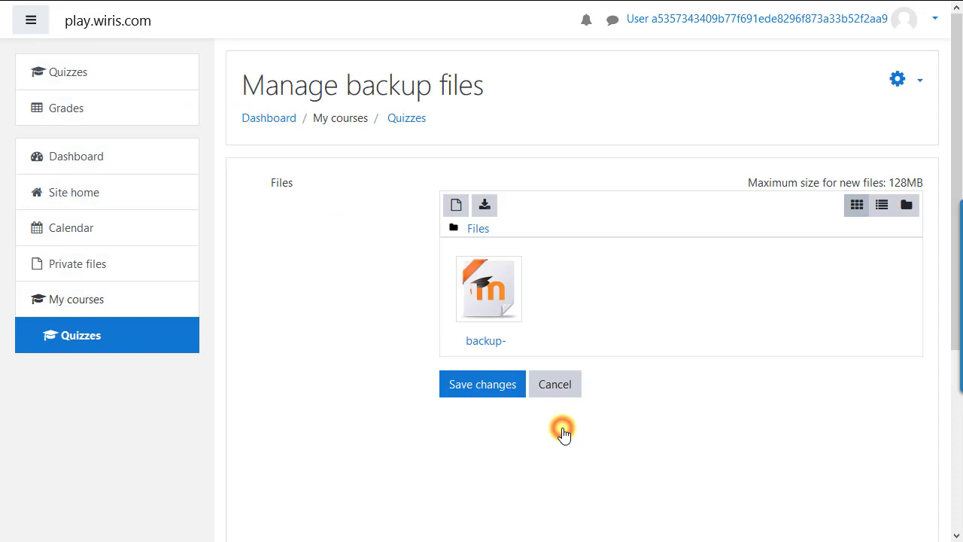
left_click(481, 384)
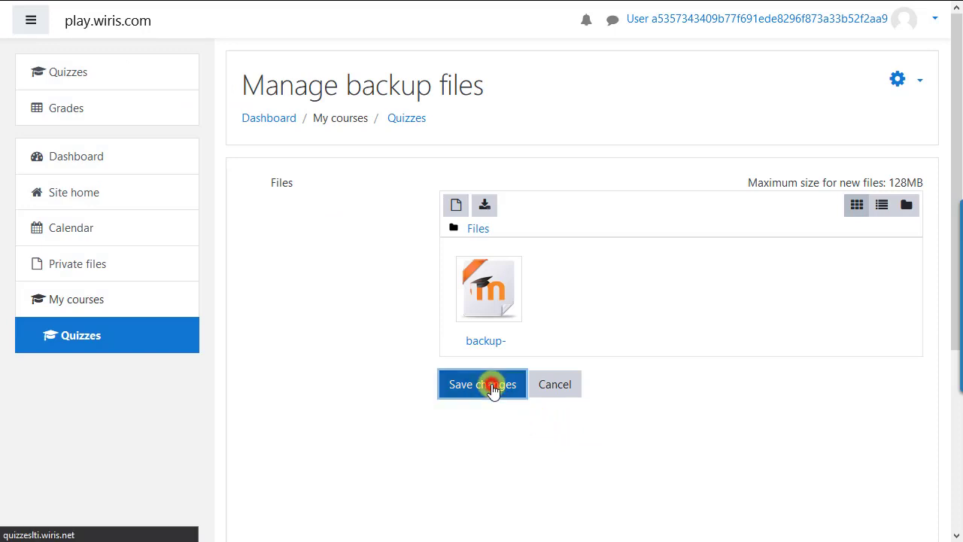
left_click(481, 384)
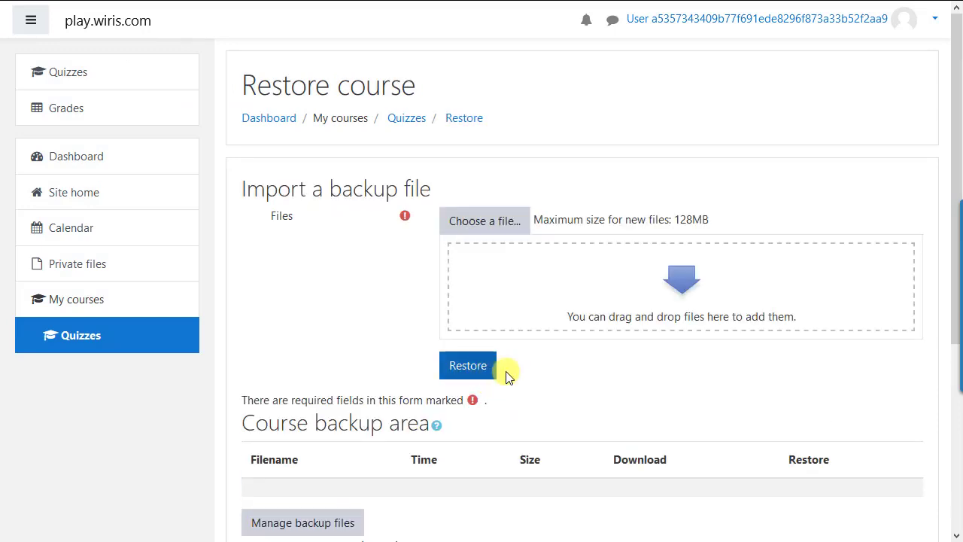
Step: Start restoring the uploaded Quiz 1 backup and continue past its Backup details
scroll("down", 3)
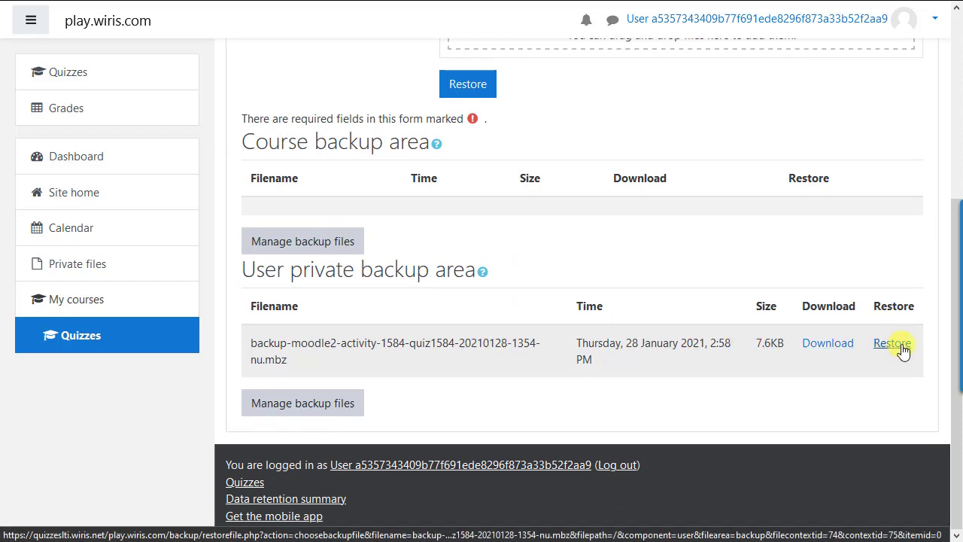
left_click(891, 343)
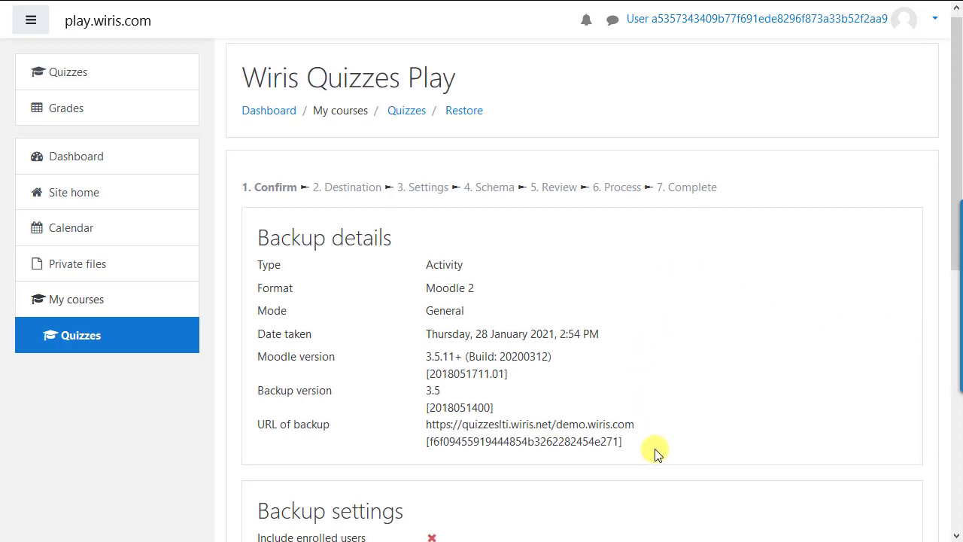
scroll("down", 3)
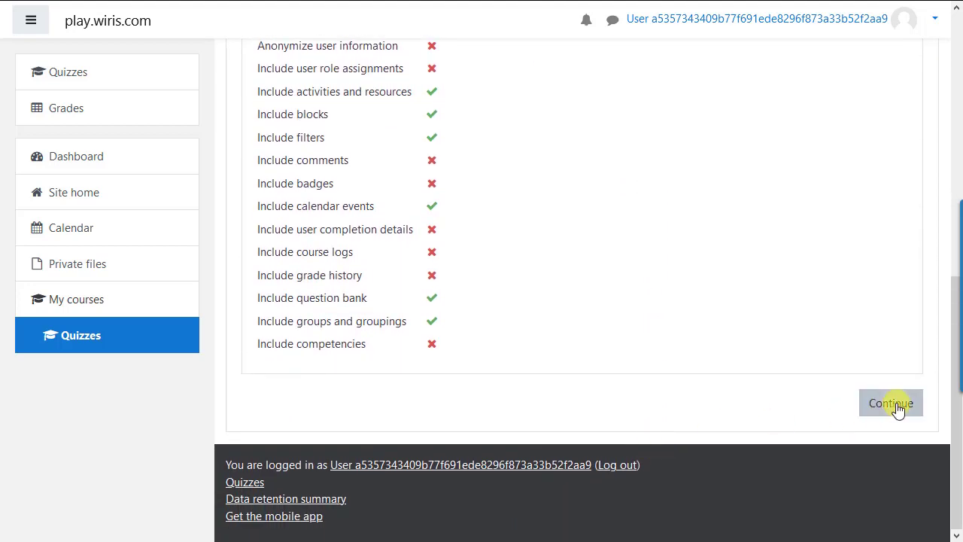
left_click(890, 403)
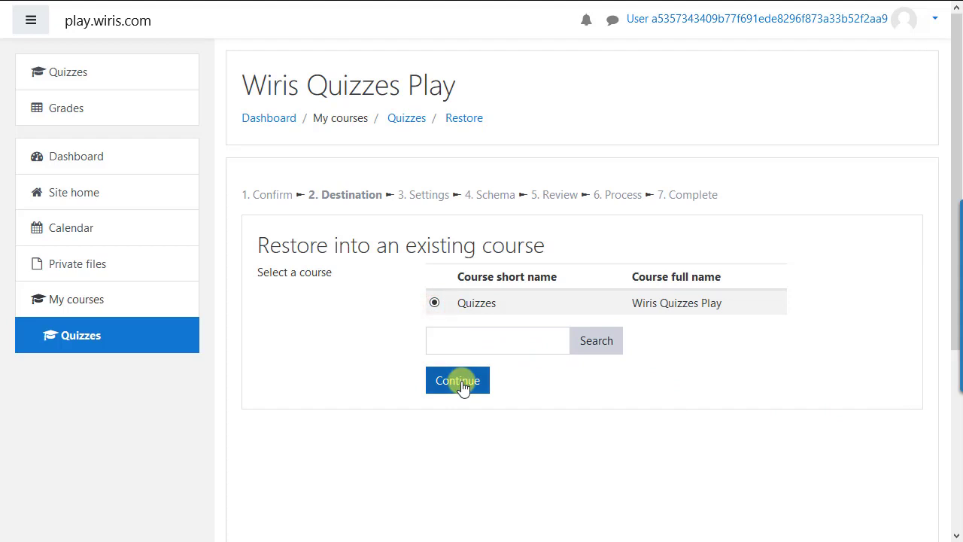
Step: Restore into the existing Quizzes course, accepting Settings and Schema, so Quiz 1 is listed
left_click(457, 379)
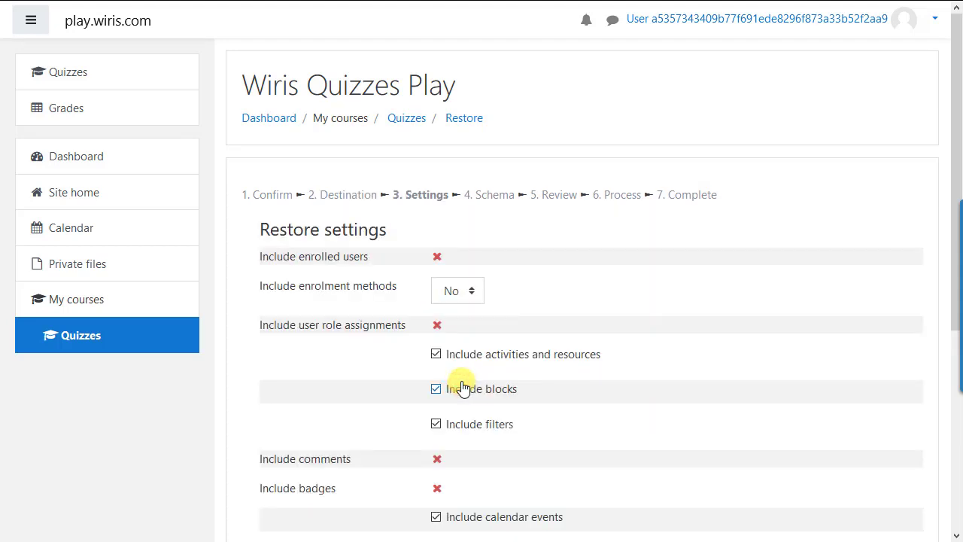
scroll("down", 3)
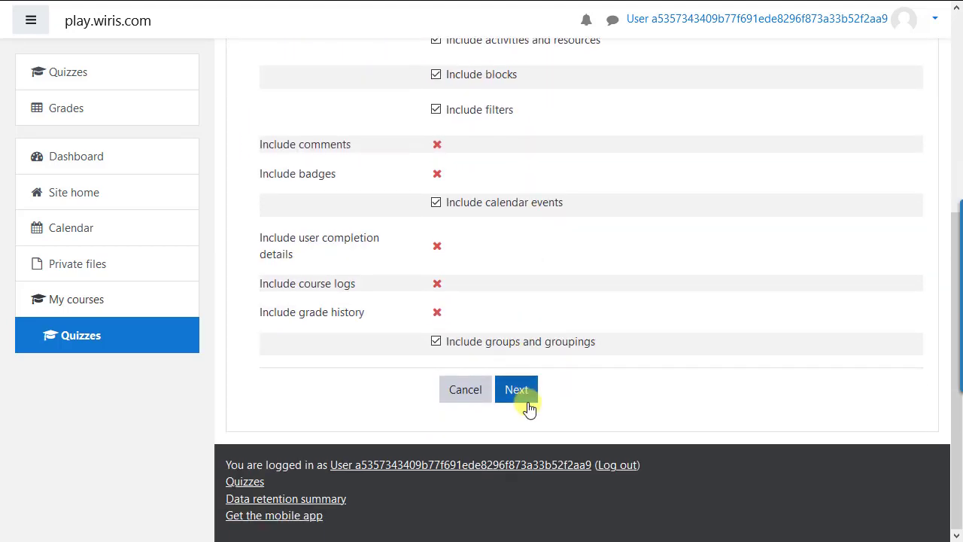
left_click(518, 388)
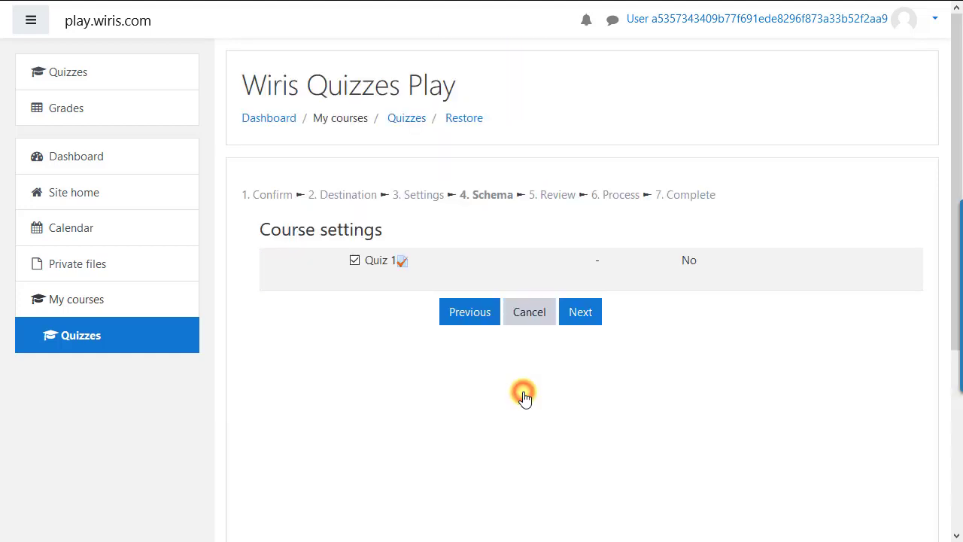
left_click(580, 311)
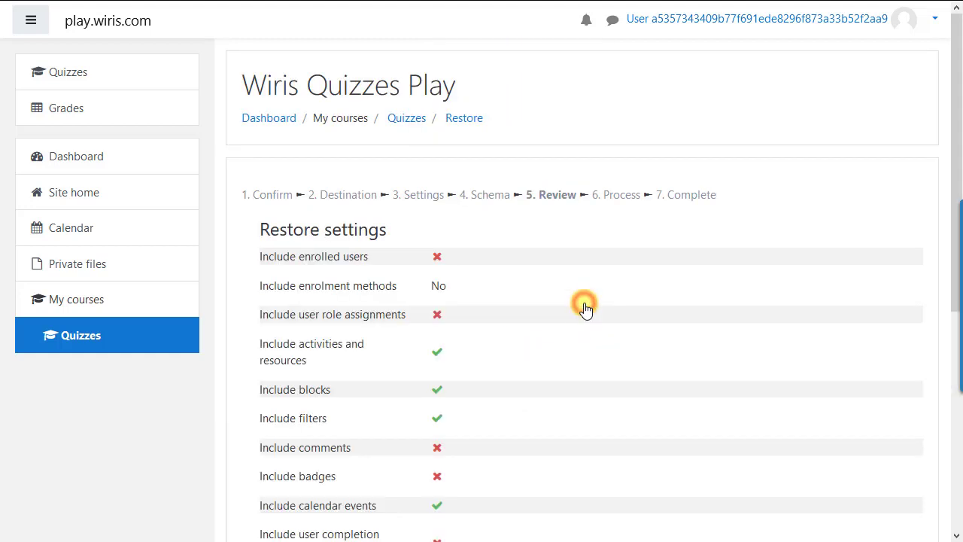
scroll("down", 3)
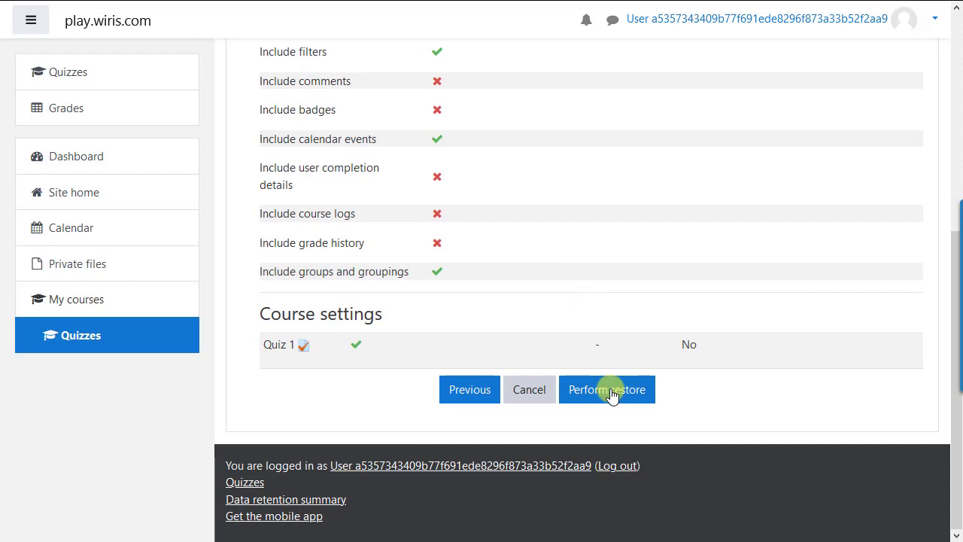
left_click(606, 388)
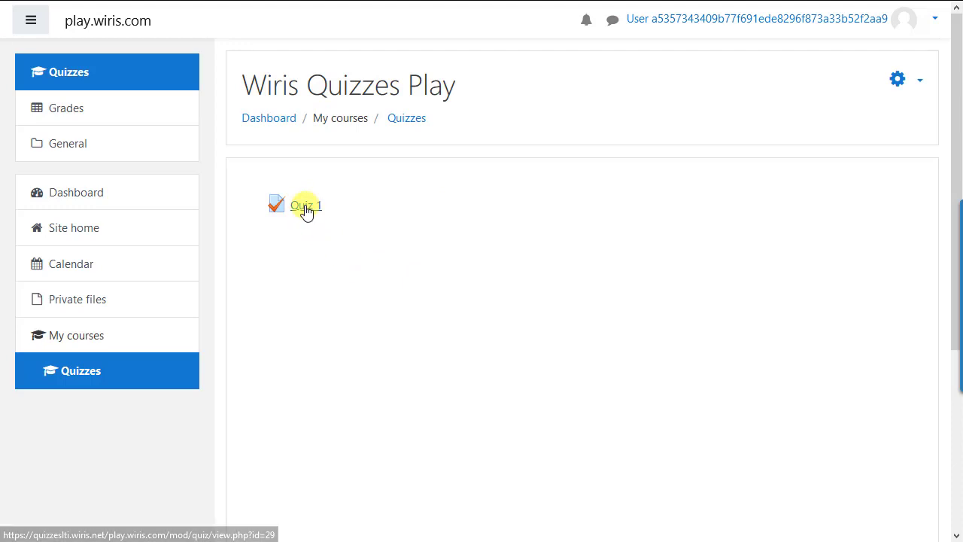
Step: Back in Canvas, select Wiris Quizzes as the Imported Quiz assignment's external tool URL
left_click(305, 205)
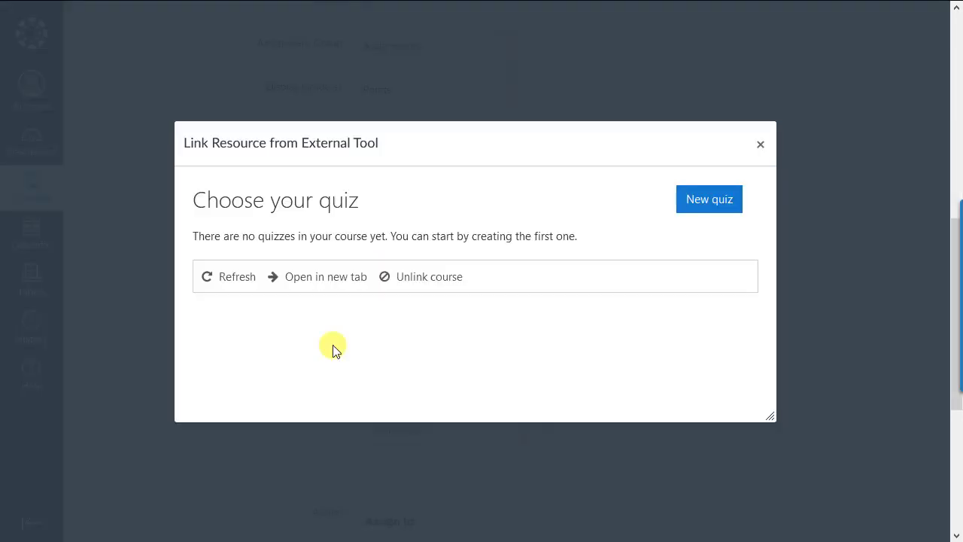
mouse_move(238, 276)
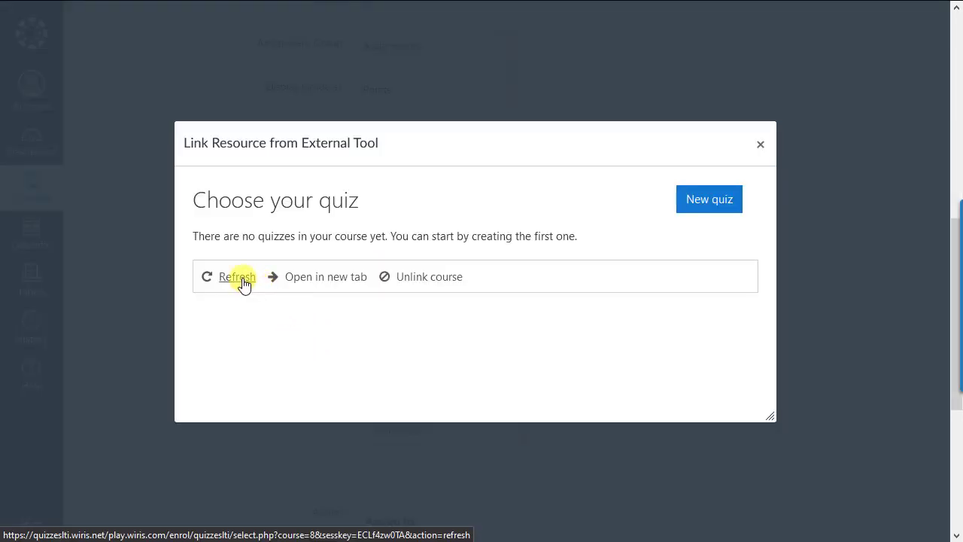
mouse_move(242, 315)
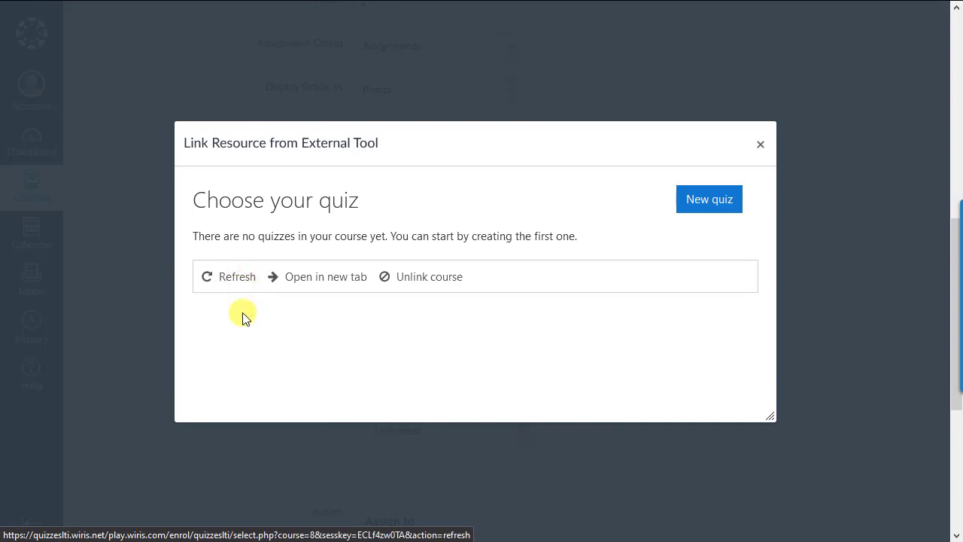
left_click(238, 277)
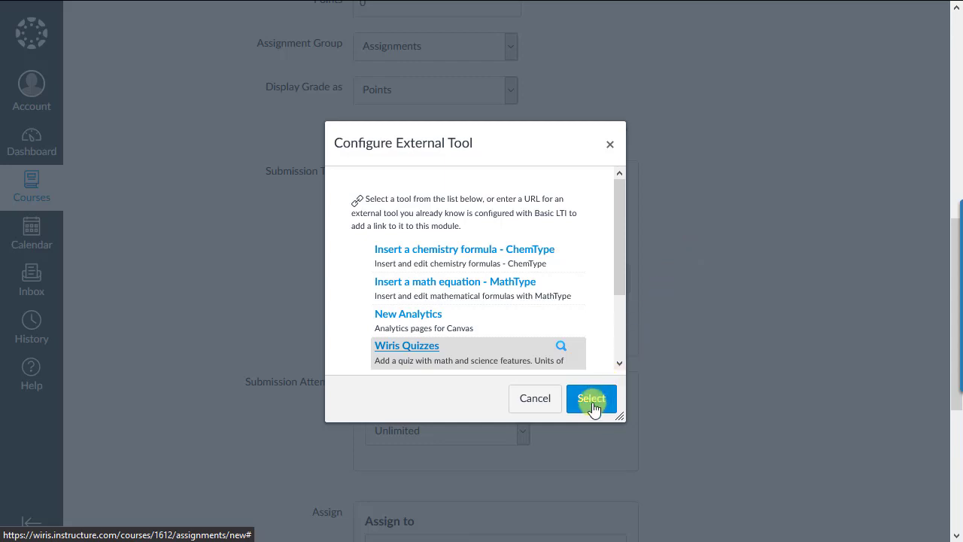
left_click(591, 397)
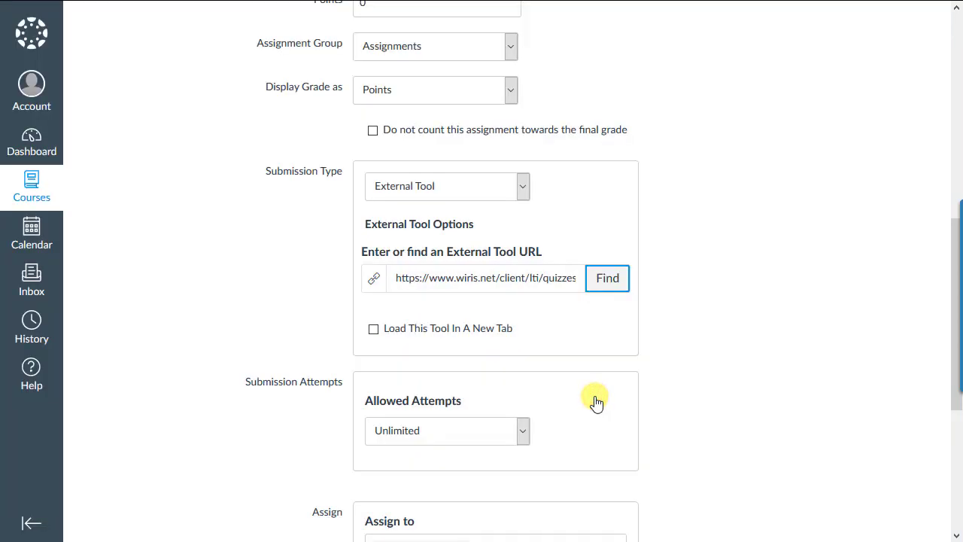
mouse_move(595, 403)
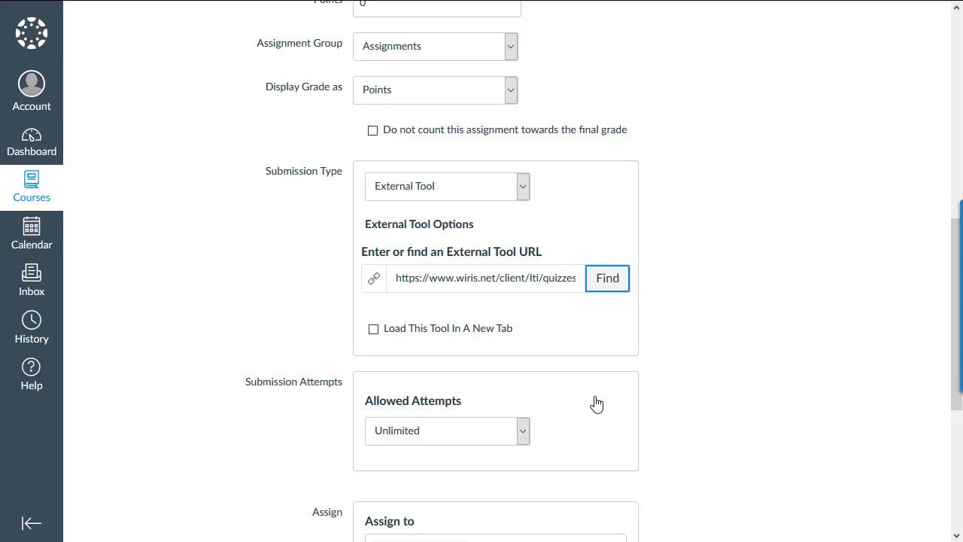